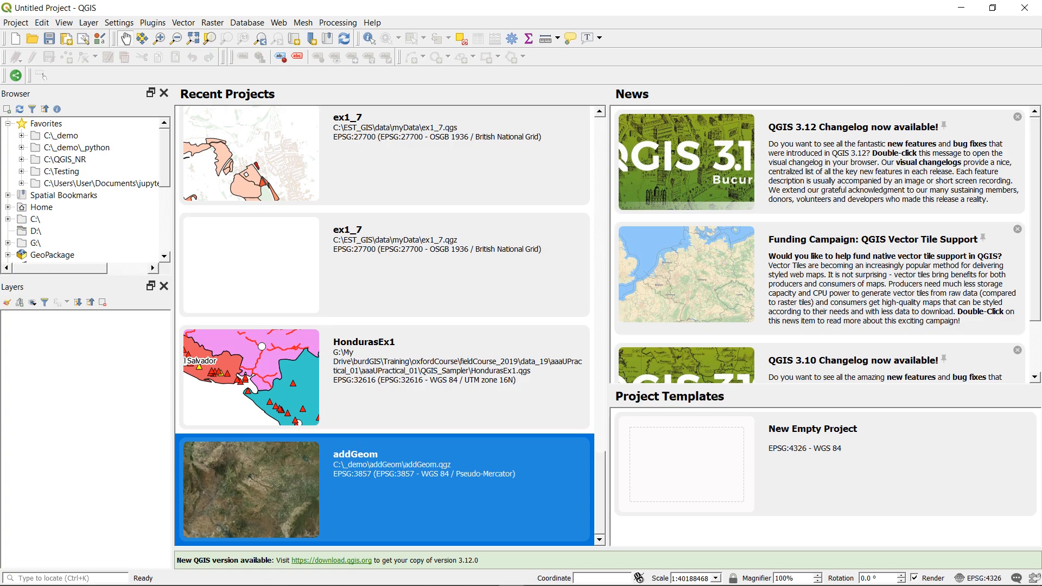
mouse_move(548, 113)
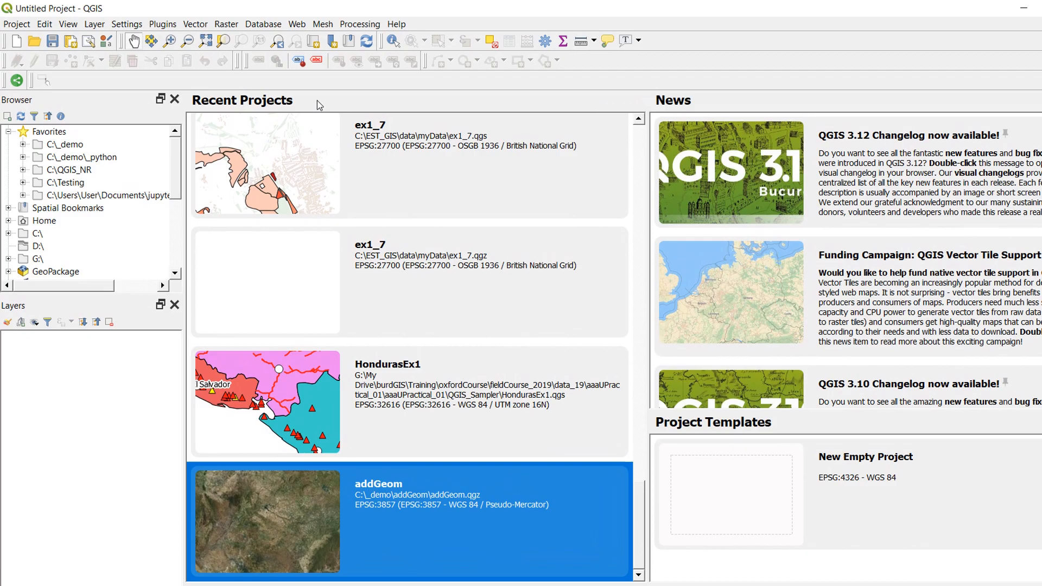
- Open the Plugins menu from the QGIS start screen
click(163, 24)
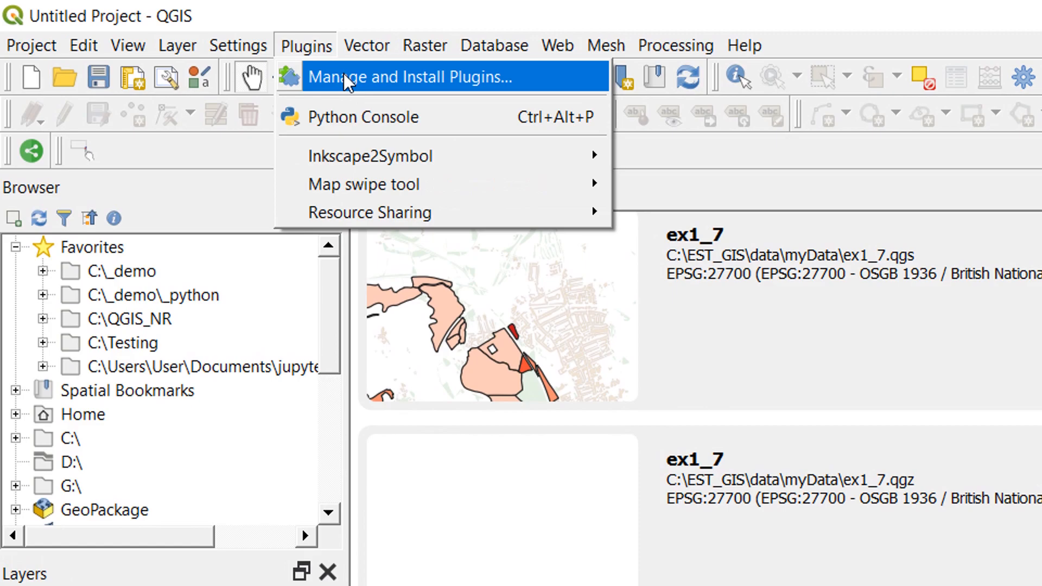
- Install the Google Earth Engine plugin, confirm it under Installed, and close the manager
click(426, 77)
text(Google Earth)
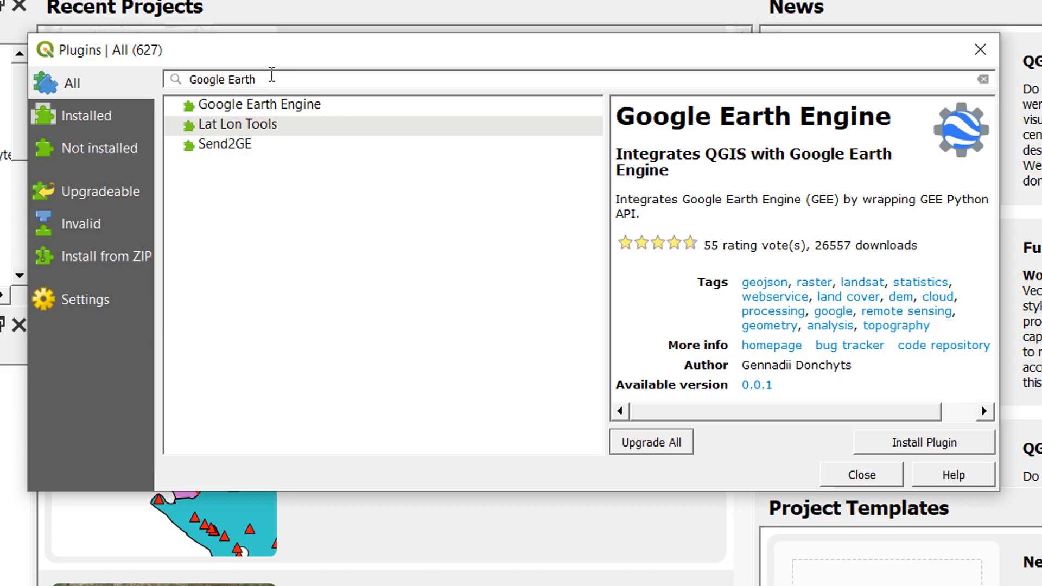
click(258, 104)
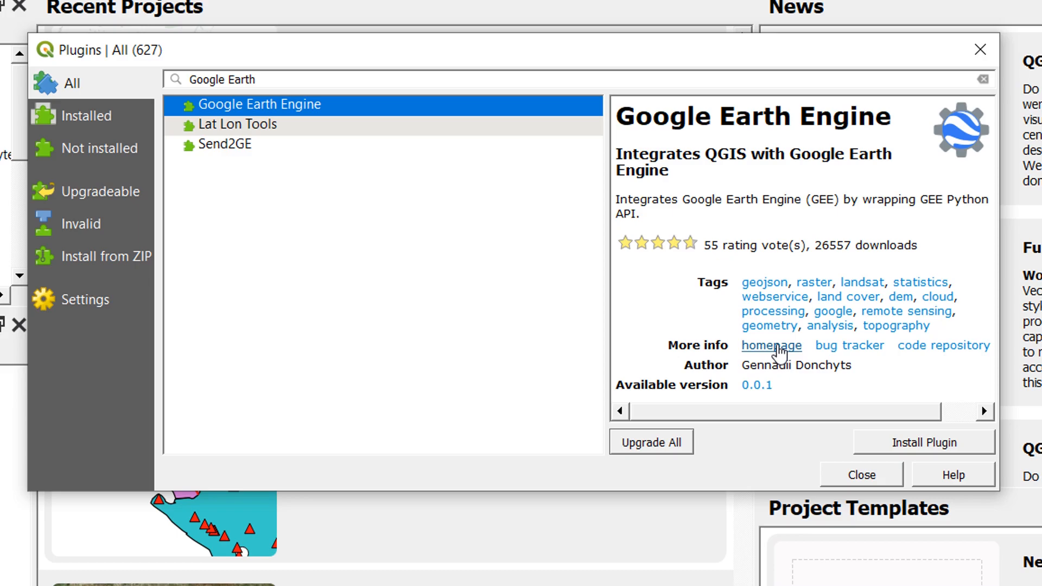
mouse_move(915, 450)
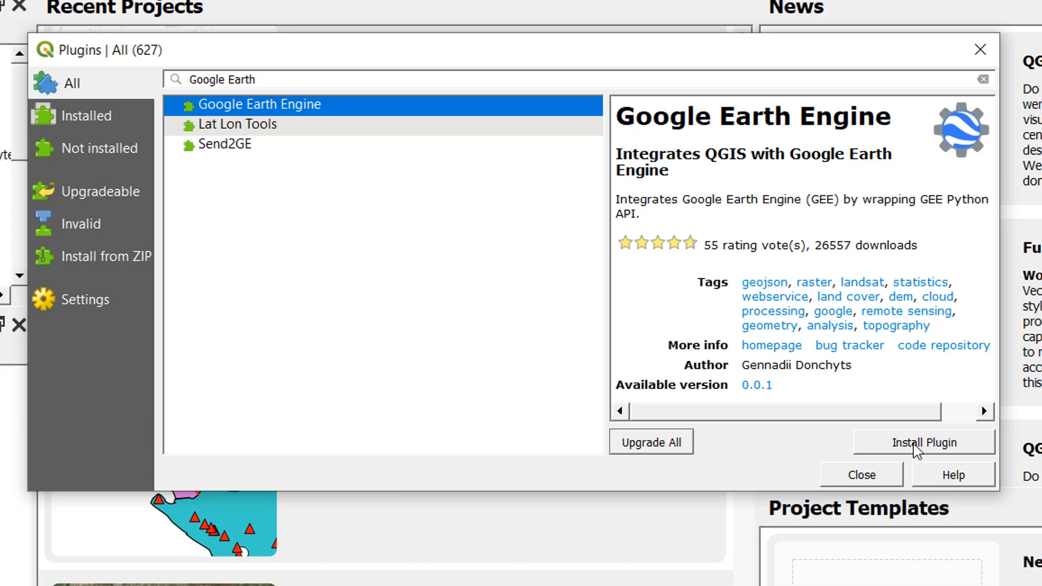
click(922, 441)
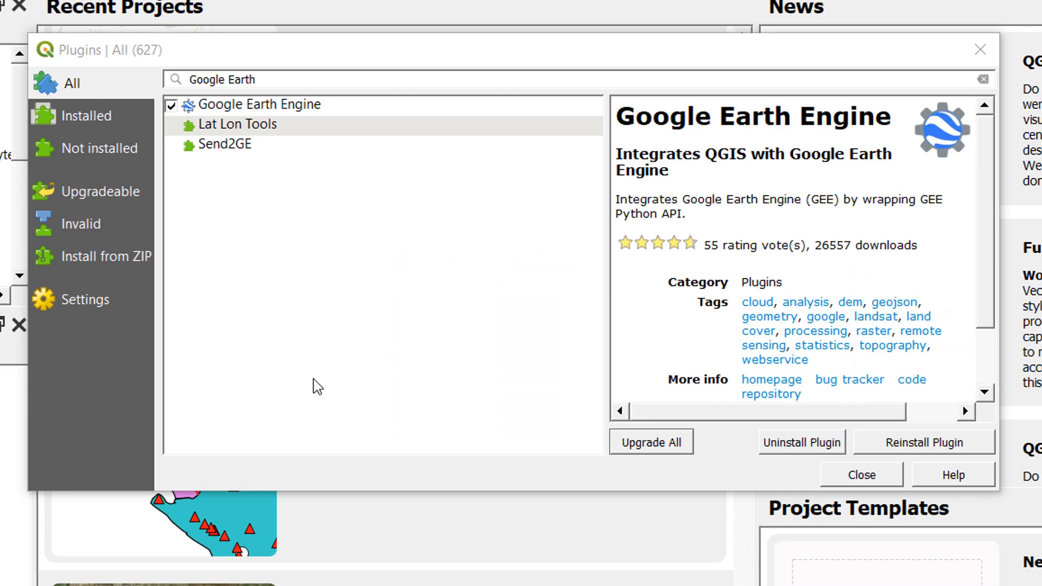
click(89, 115)
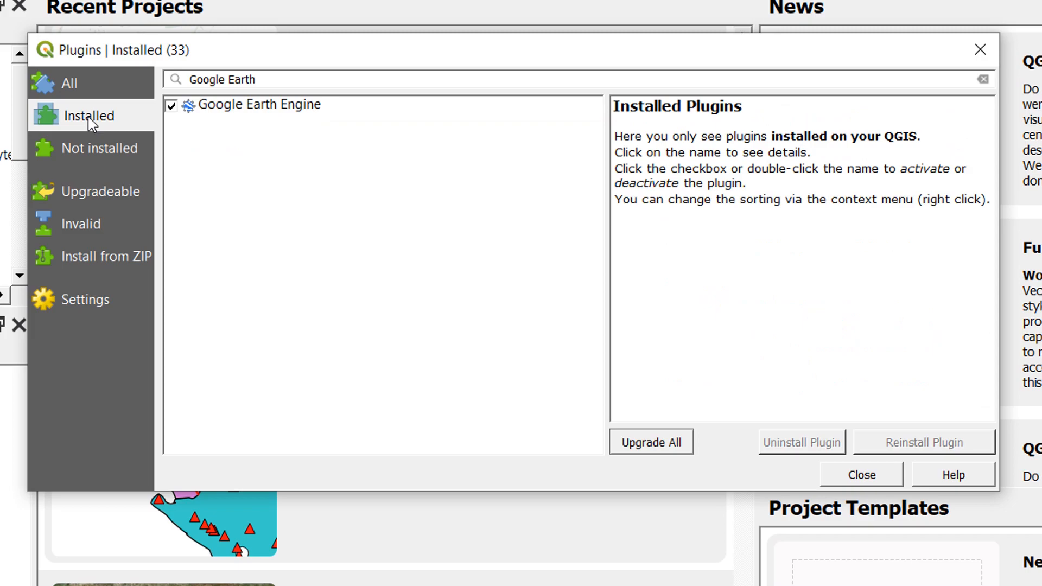
click(983, 80)
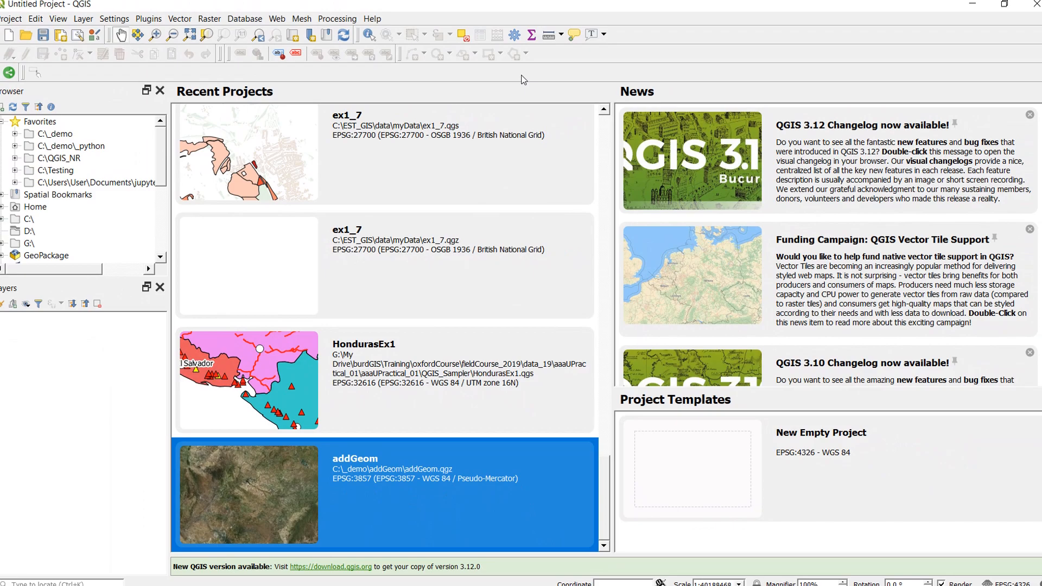
click(63, 22)
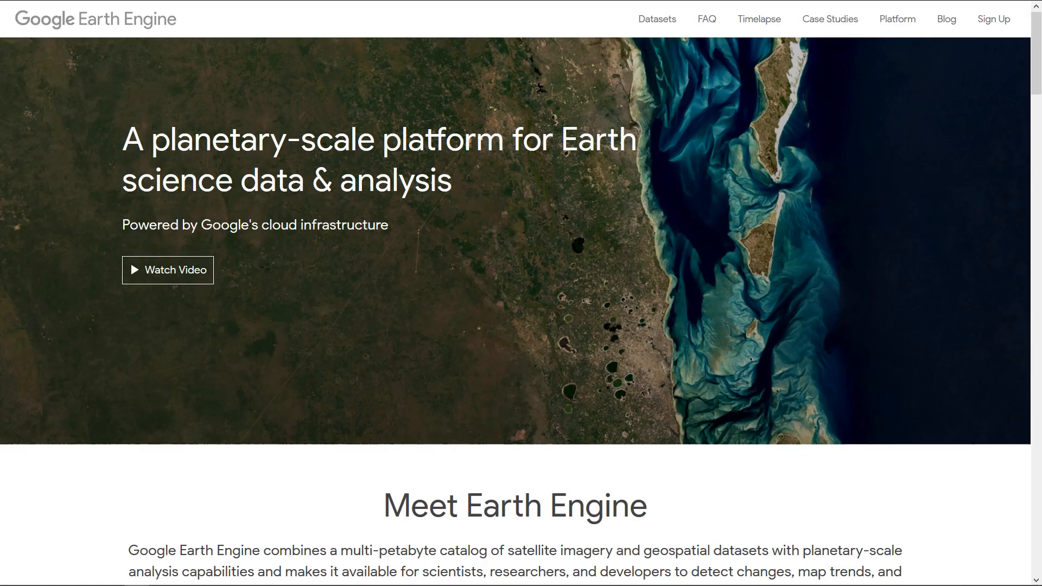
mouse_move(756, 228)
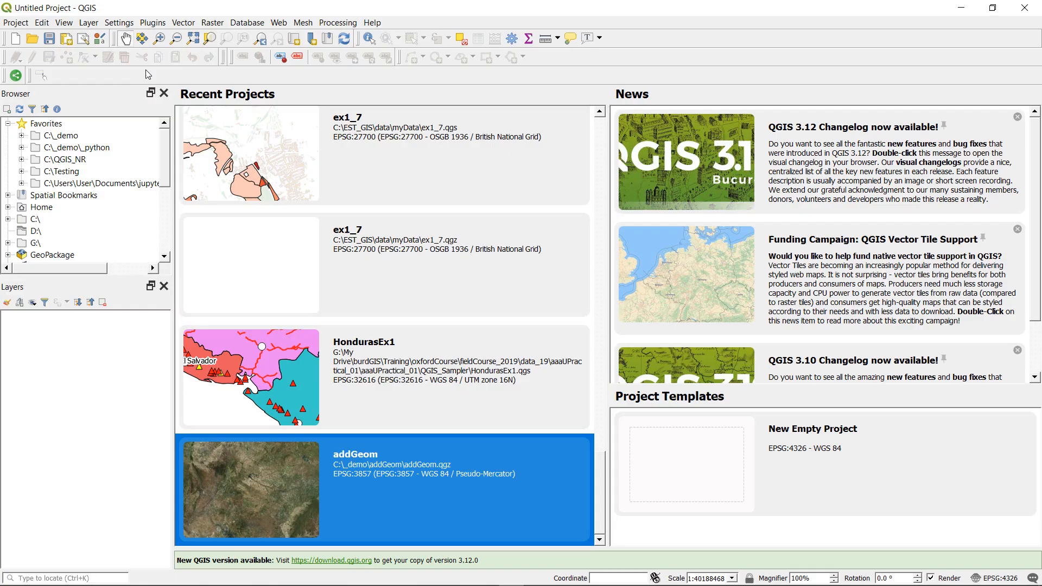
mouse_move(141, 58)
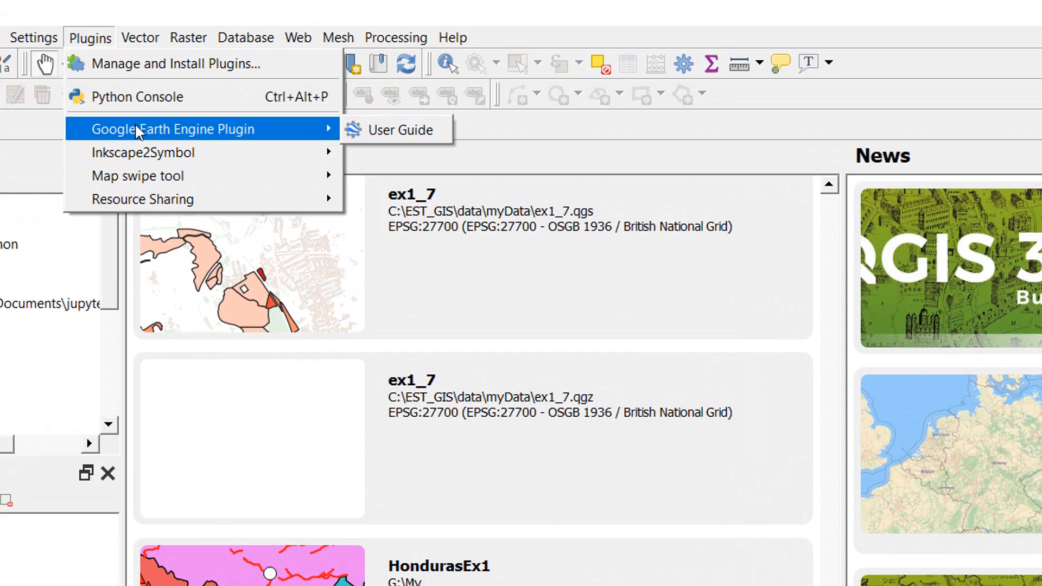
- Check the Google Earth Engine Plugin entry offers a User Guide, then reopen the Plugins menu
click(400, 130)
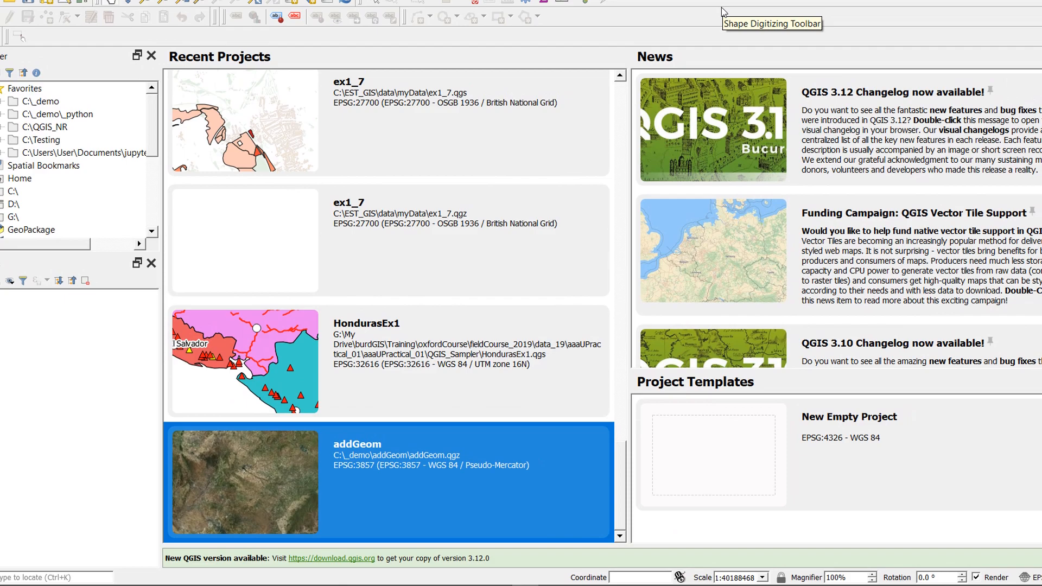
click(153, 22)
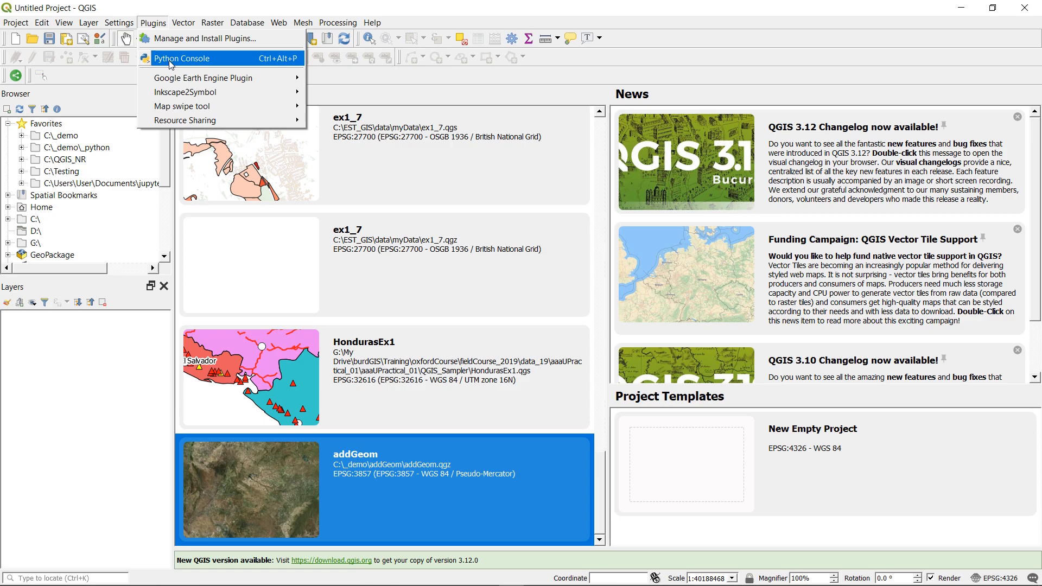
- Run 'import ee' in the Python Console, getting a ModuleNotFoundError
click(183, 58)
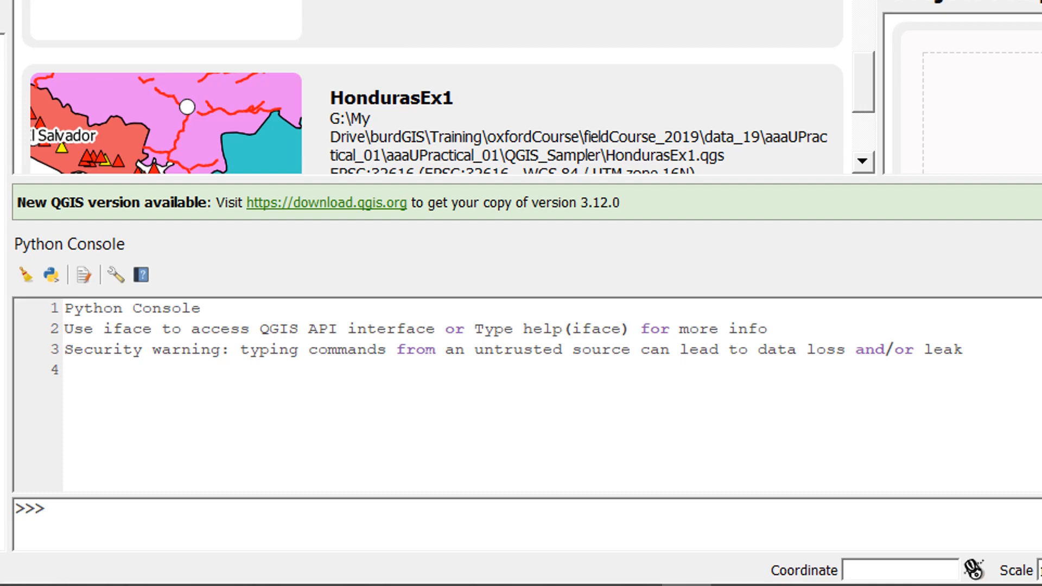
text(import e)
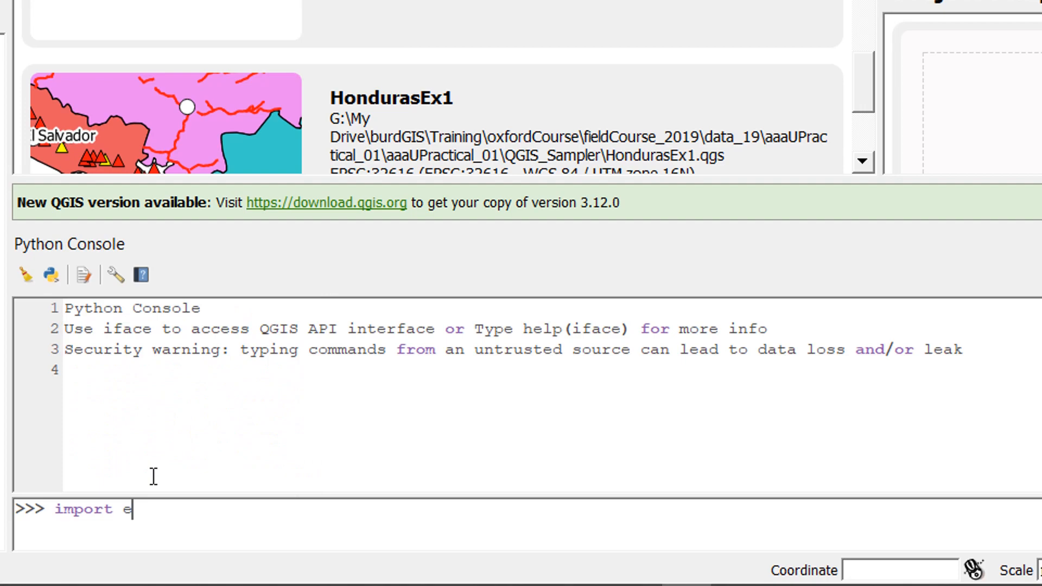
key(Return)
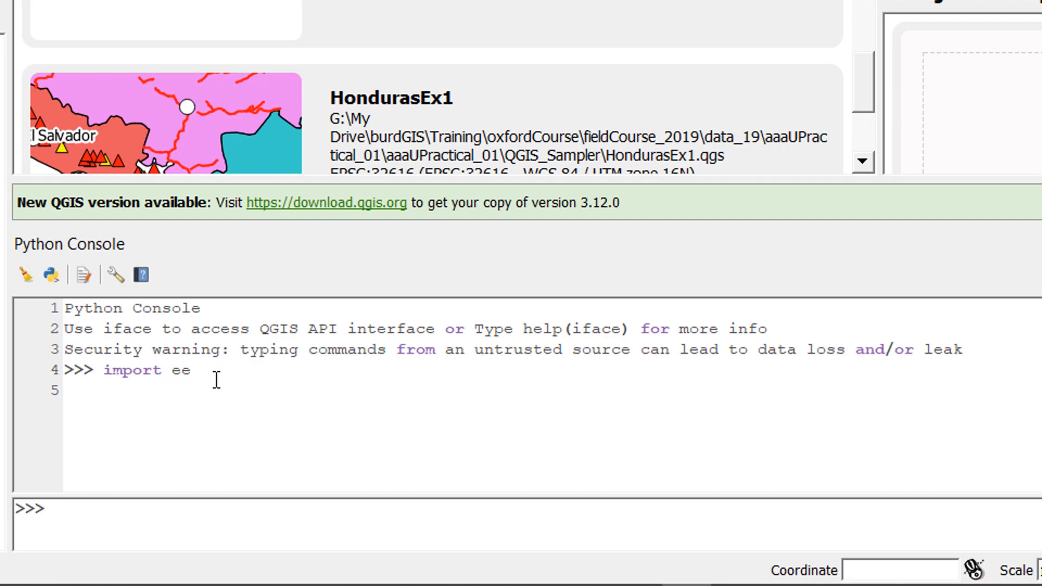
key(Return)
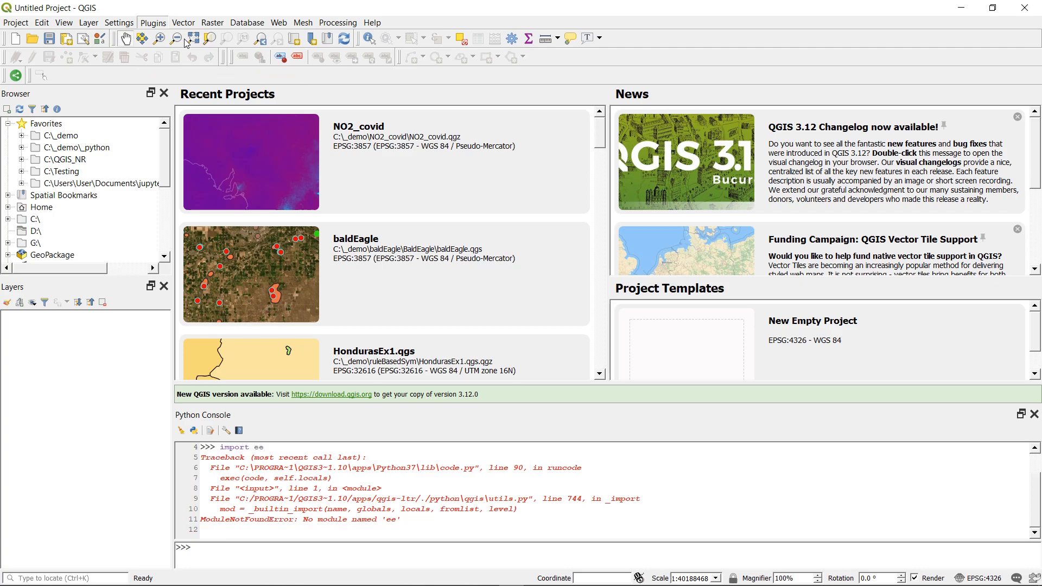
- Run 'from ee_plugin import Map' in the console and open the script editor
click(152, 22)
text(import ee)
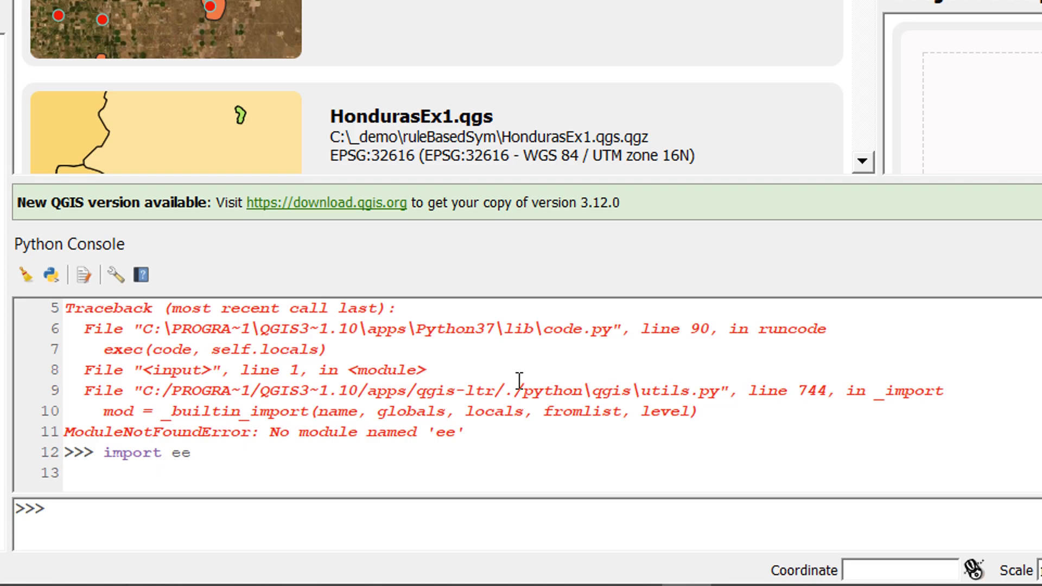
text(from ee_plugin import Map)
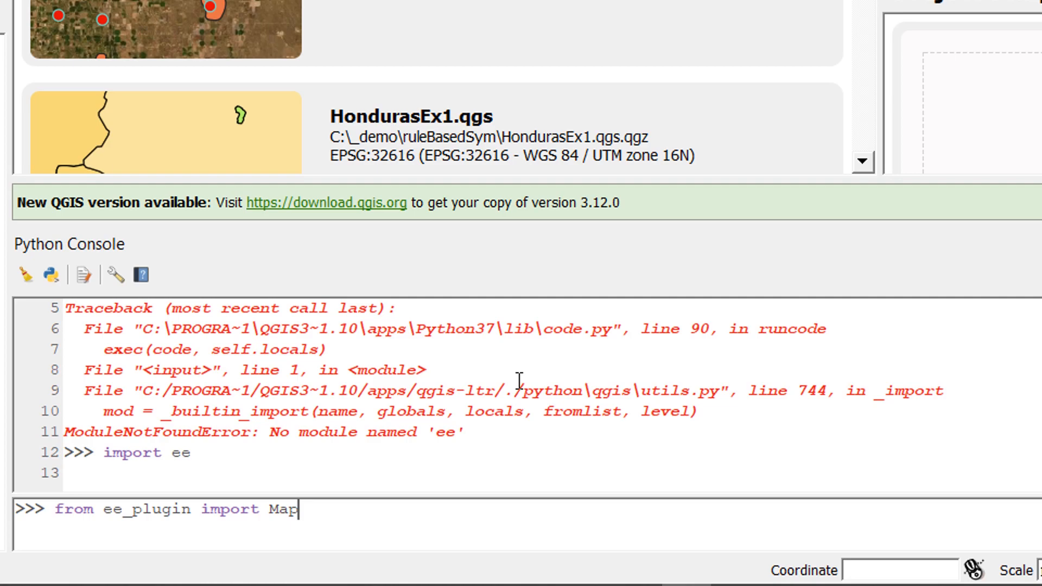
key(Return)
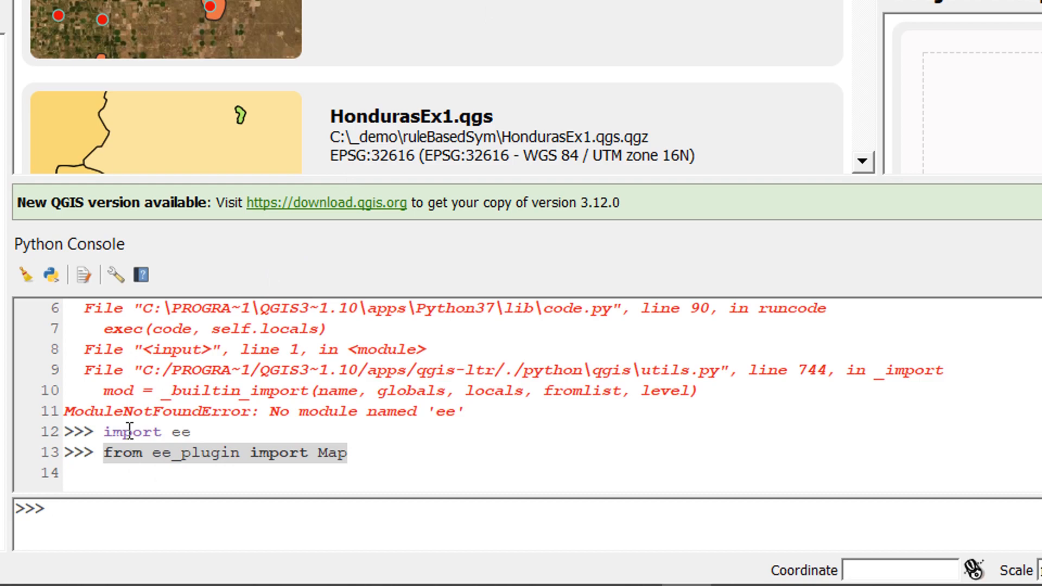
click(82, 275)
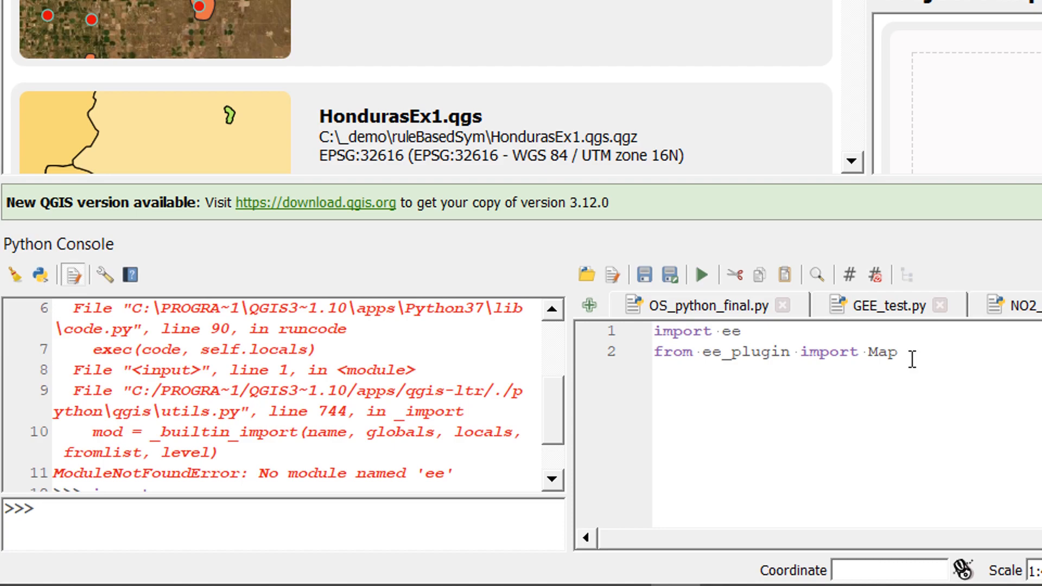
click(700, 274)
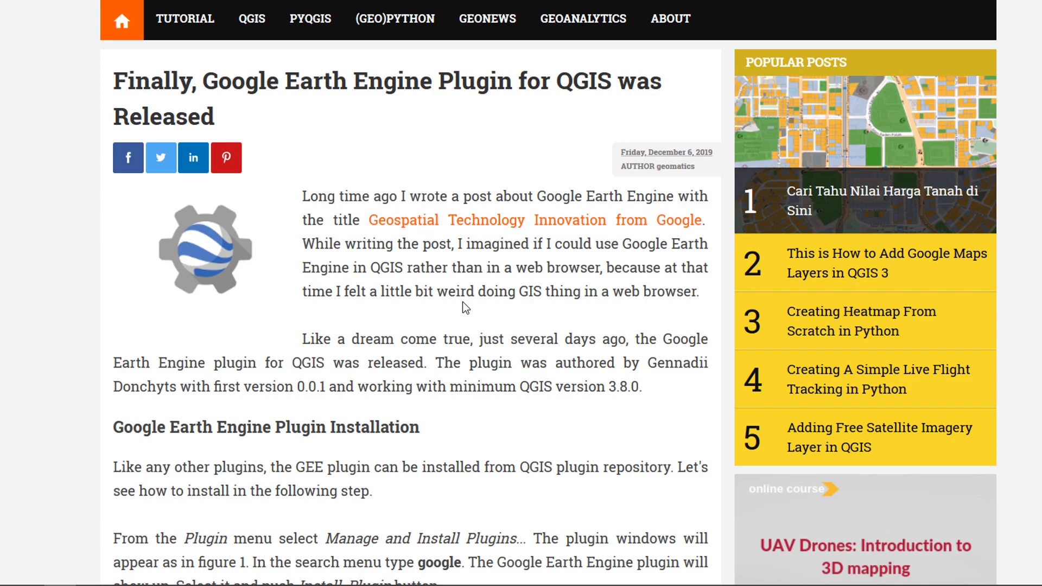
mouse_move(452, 313)
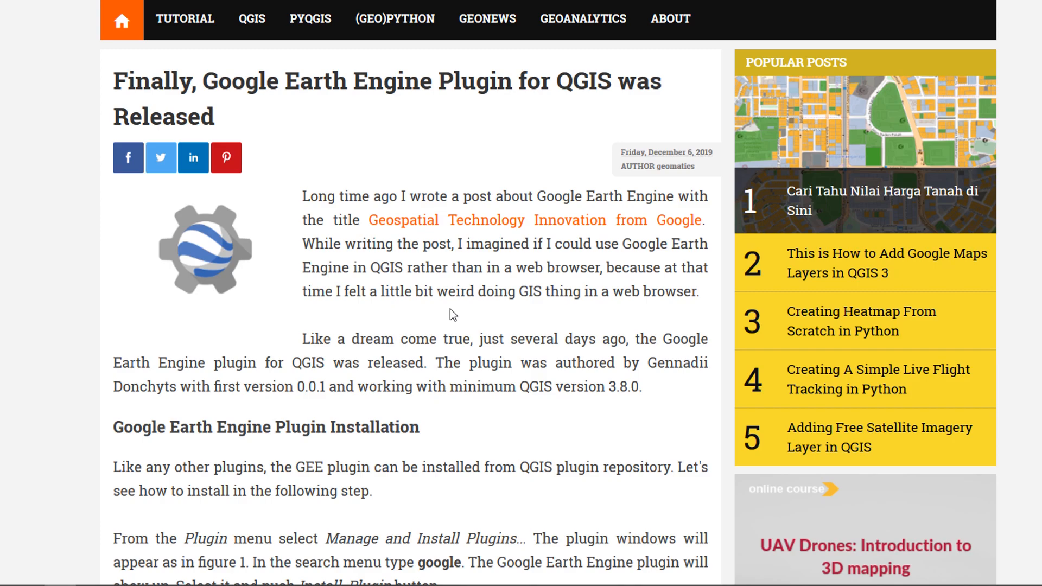
scroll(down, 3)
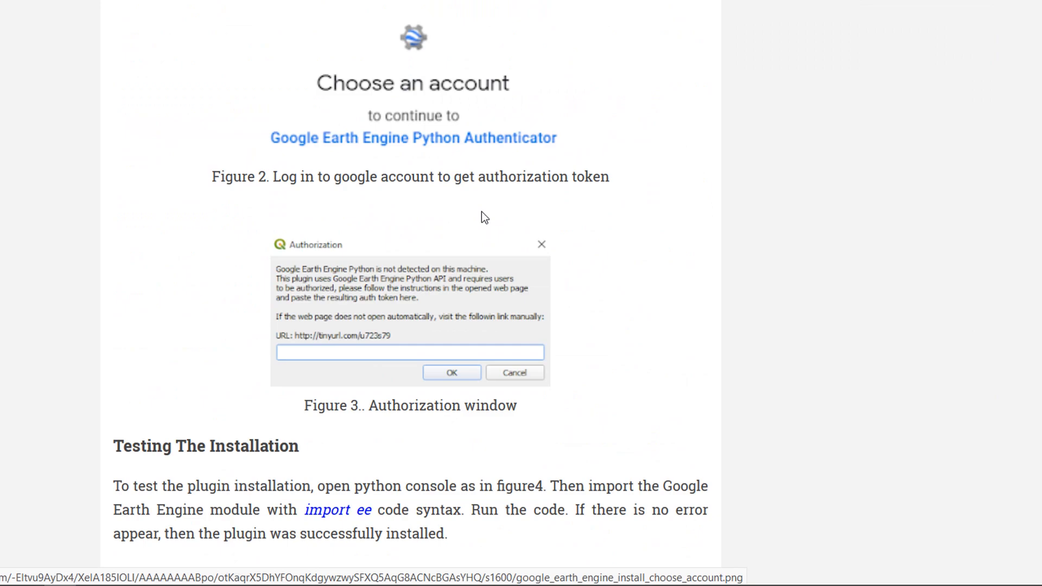
scroll(down, 3)
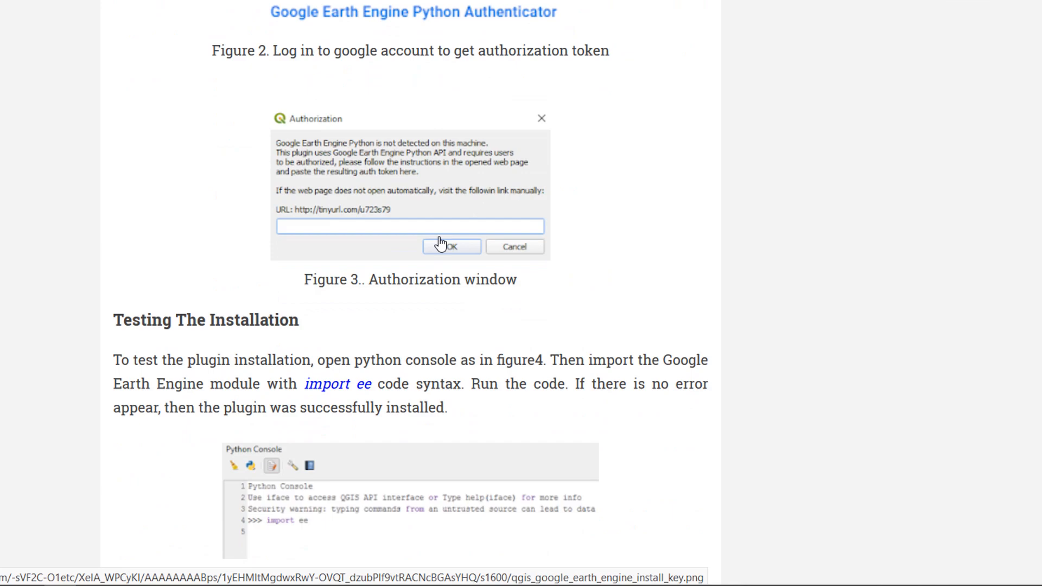
scroll(down, 3)
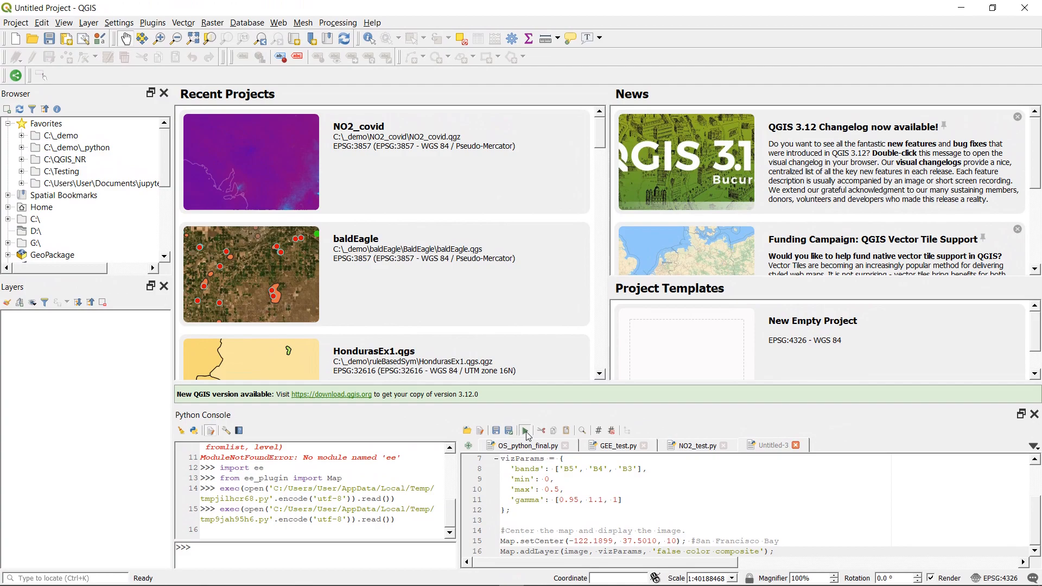
- Run the San Francisco Bay false color composite script twice from the editor
click(524, 430)
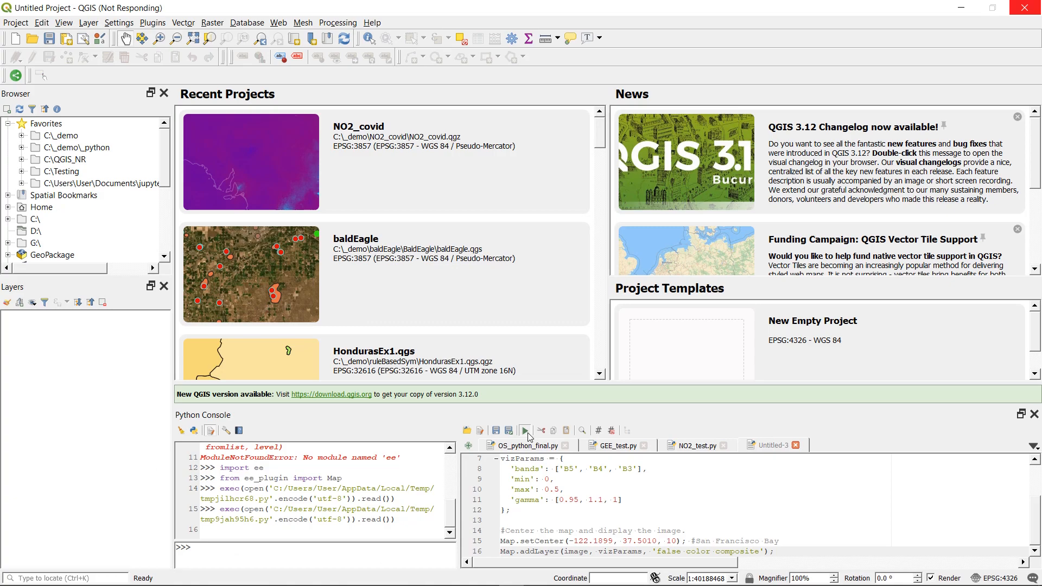
click(524, 430)
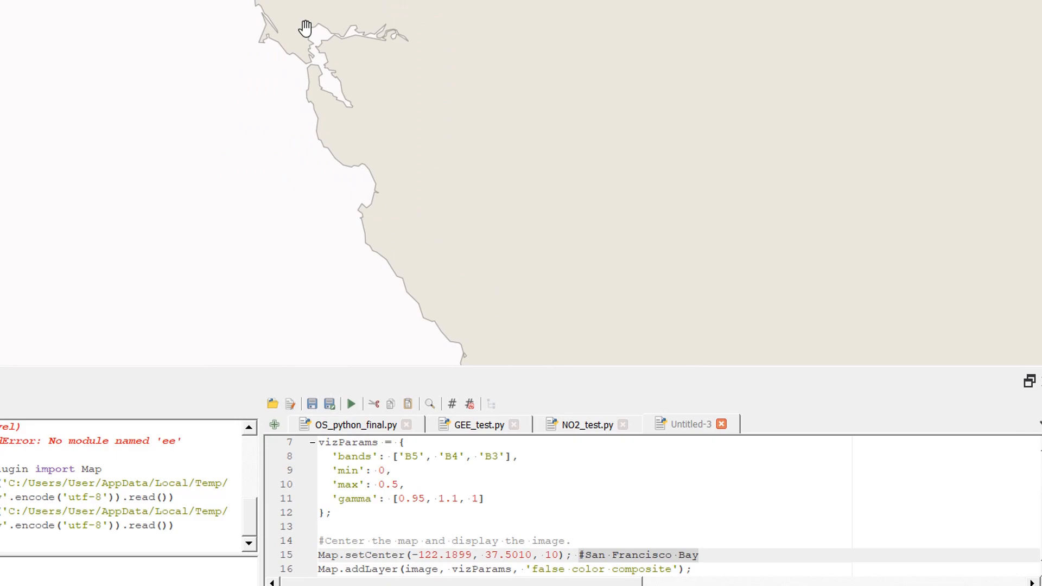
- View the map centred on San Francisco Bay alongside the Landsat 8 script
click(350, 403)
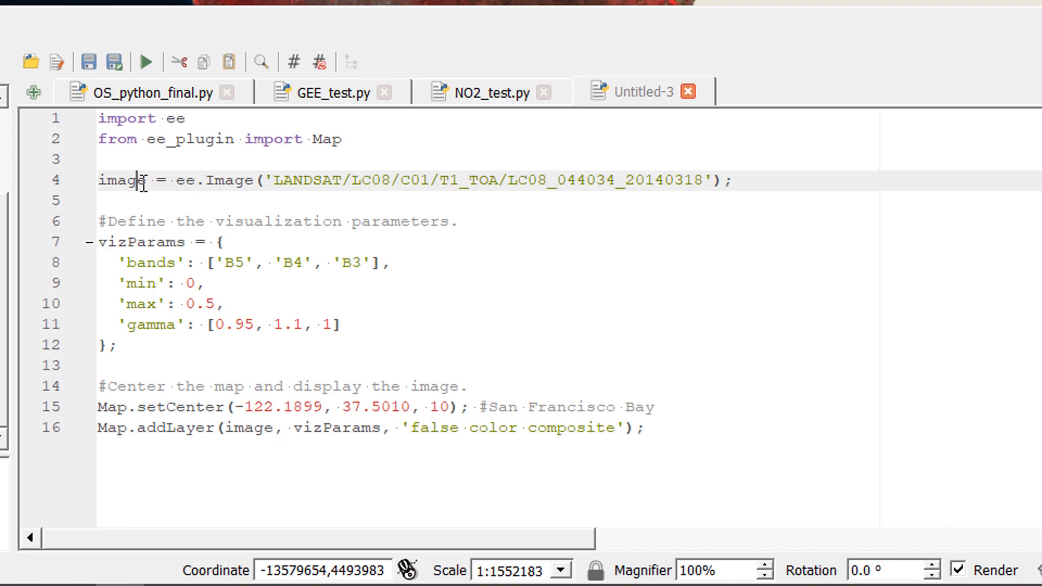
mouse_move(473, 197)
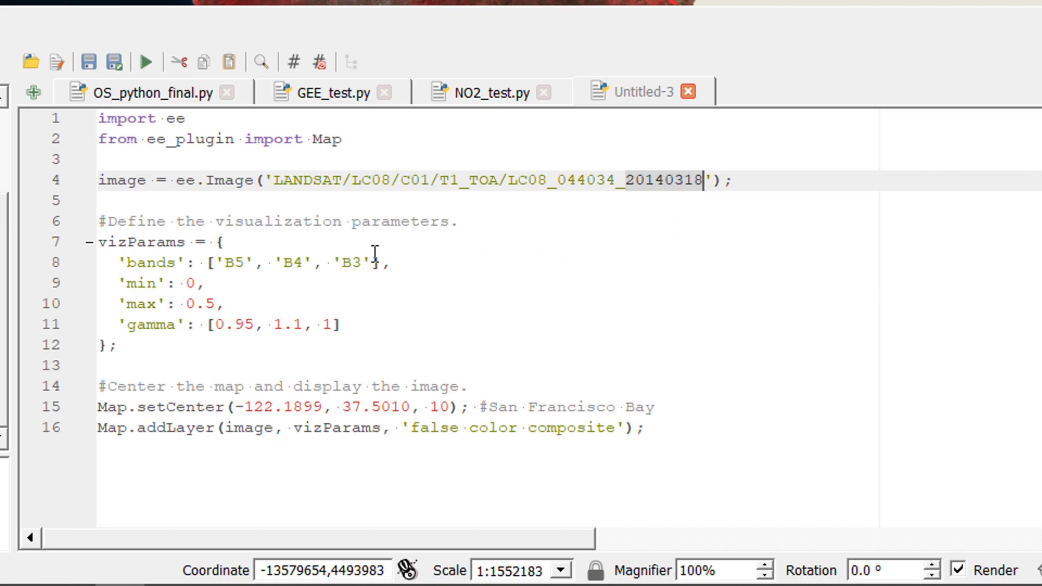
mouse_move(320, 264)
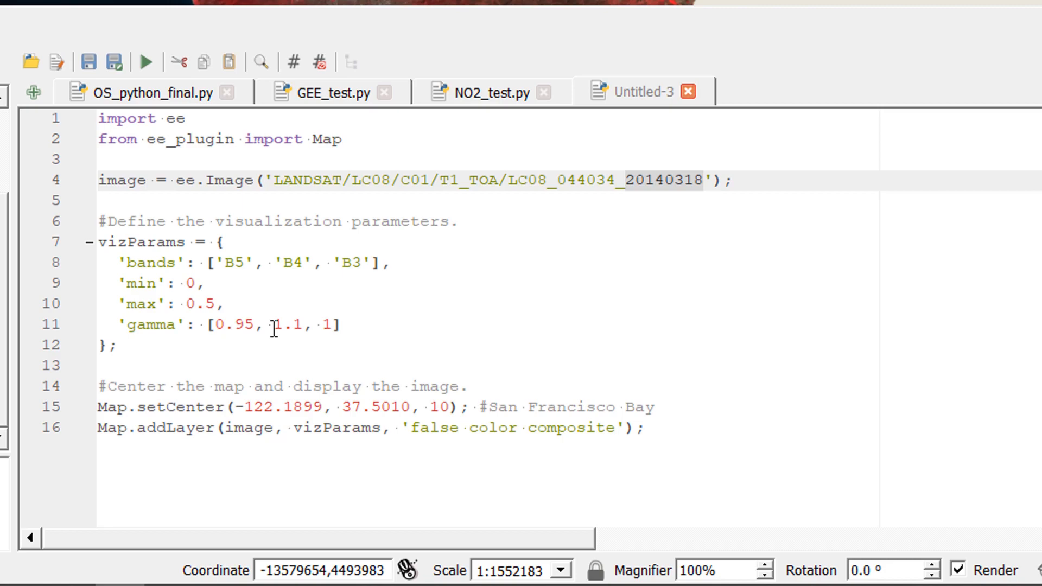
mouse_move(444, 407)
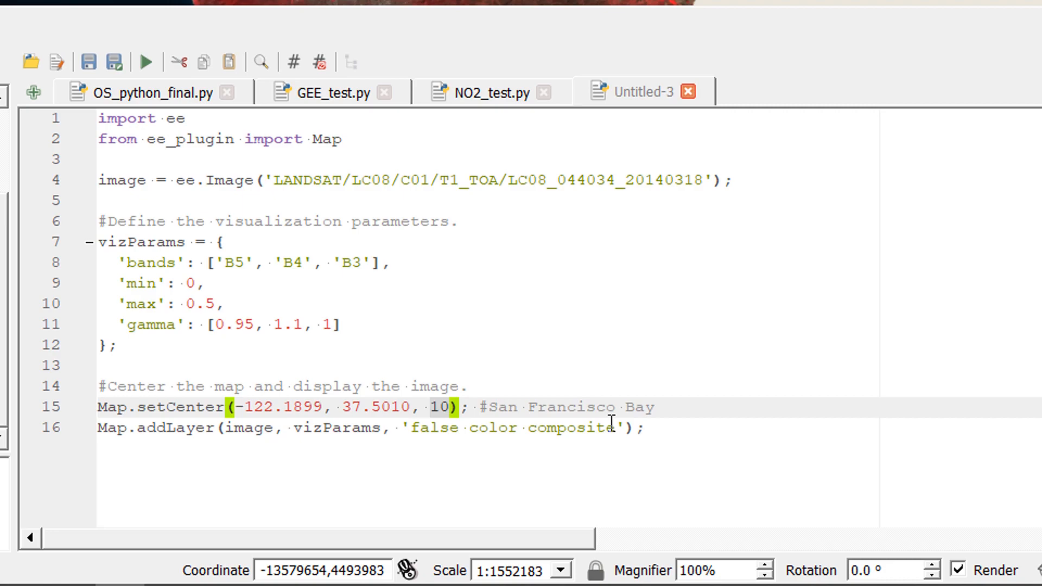
- Set the setCenter zoom to 20, rerun the script, and scroll to the addLayer line
text(20)
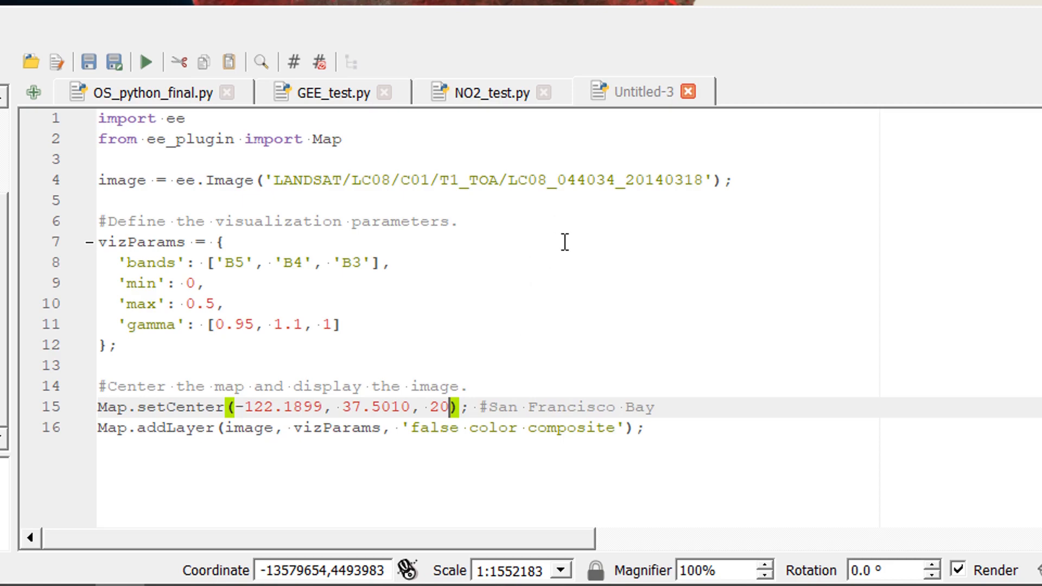
click(146, 62)
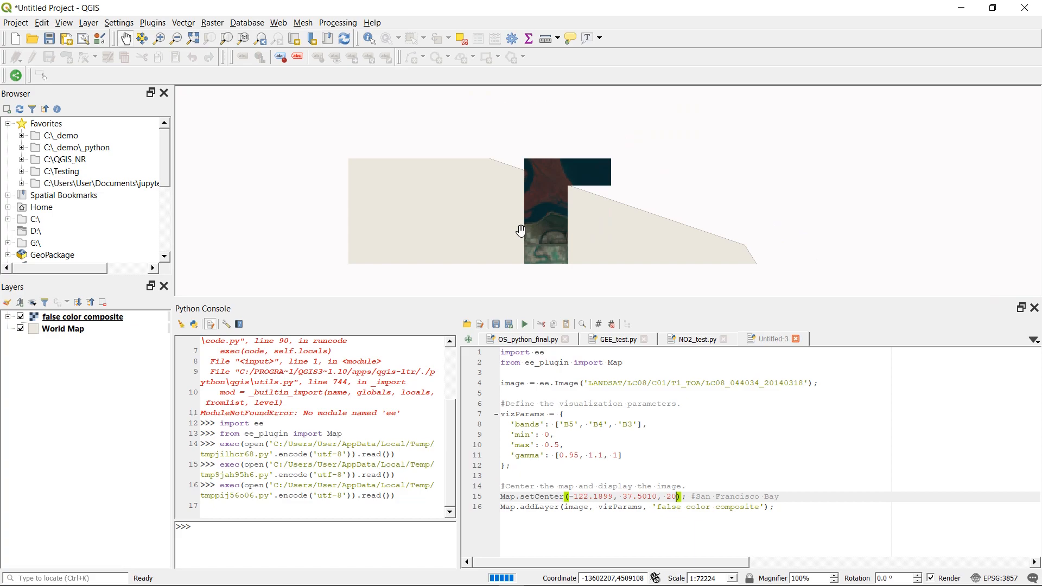
scroll(down, 3)
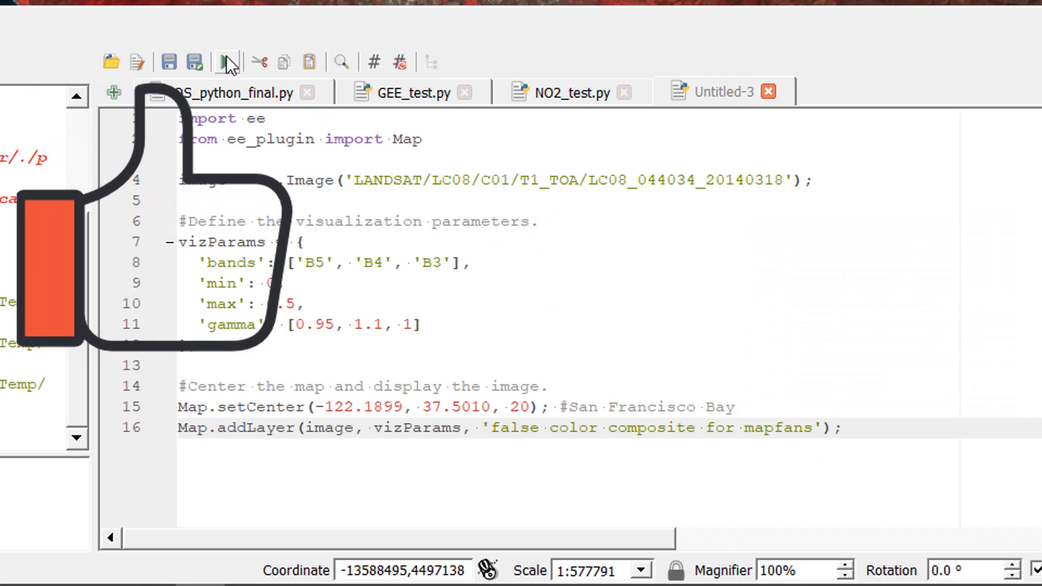
- Add the 'false color composite for mapfans' layer, then select the earlier composite layer
click(226, 62)
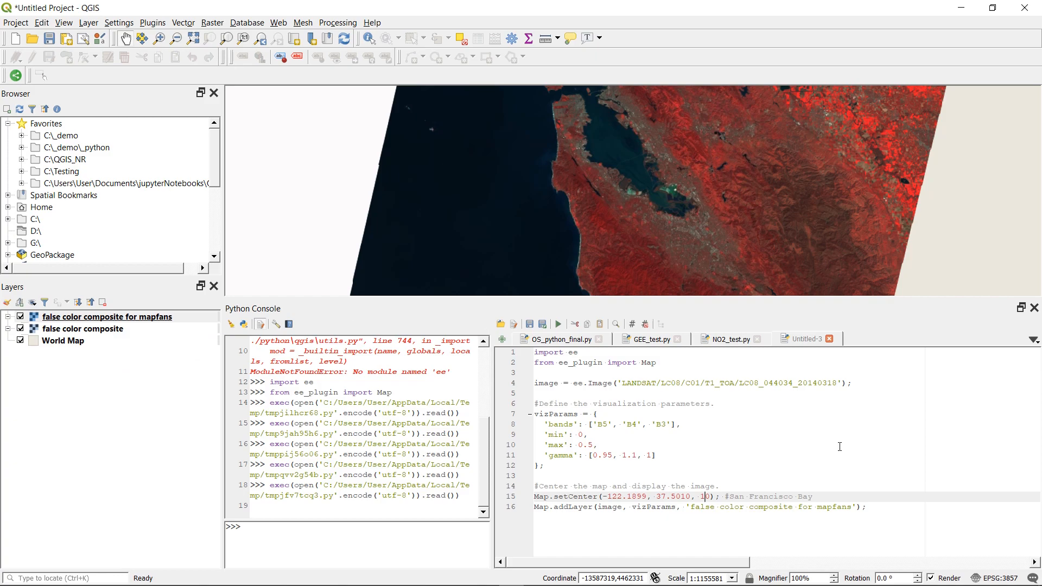
click(82, 329)
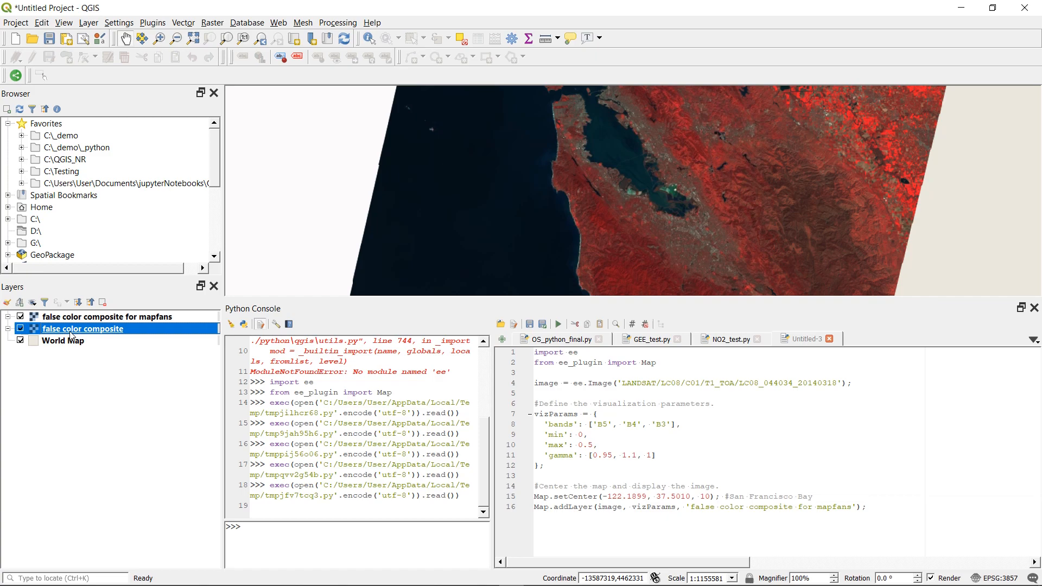
mouse_move(113, 316)
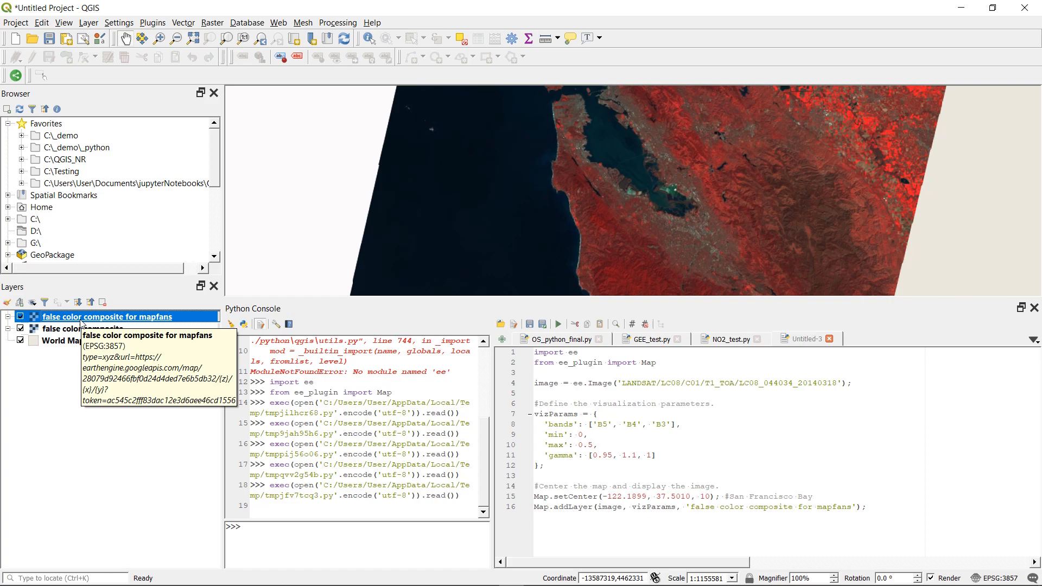
mouse_move(74, 340)
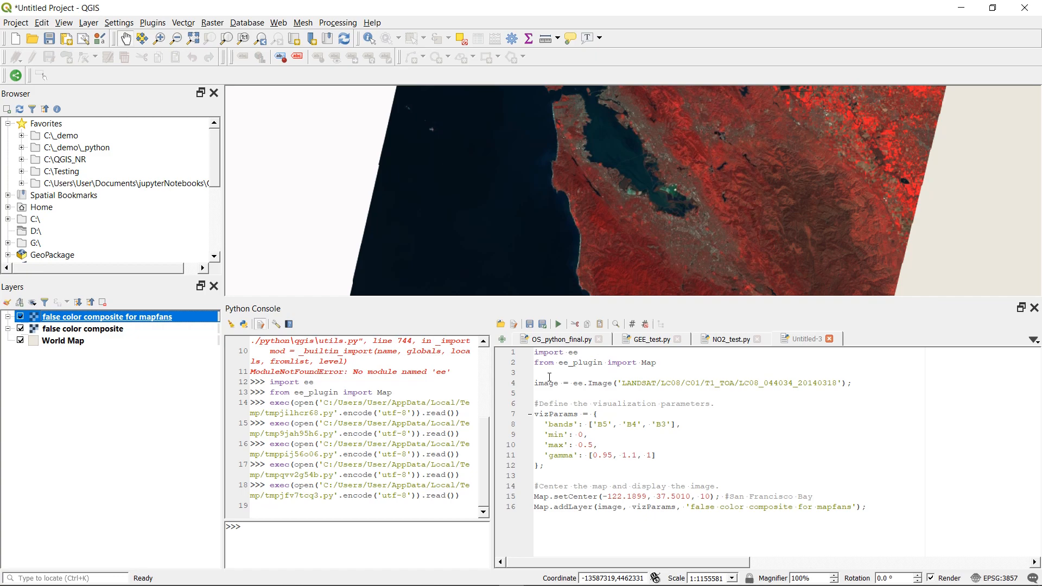
mouse_move(89, 328)
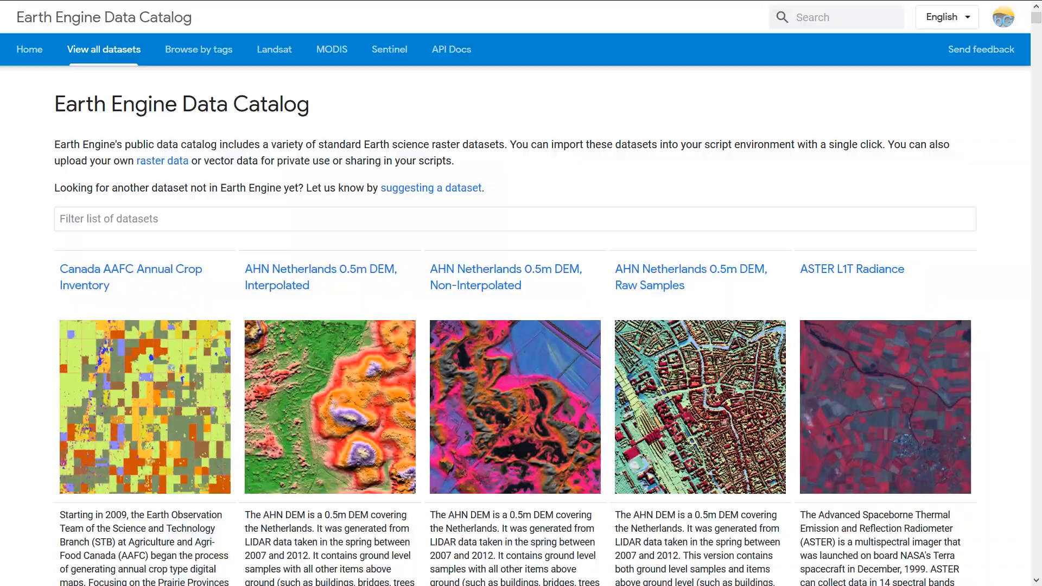
mouse_move(633, 189)
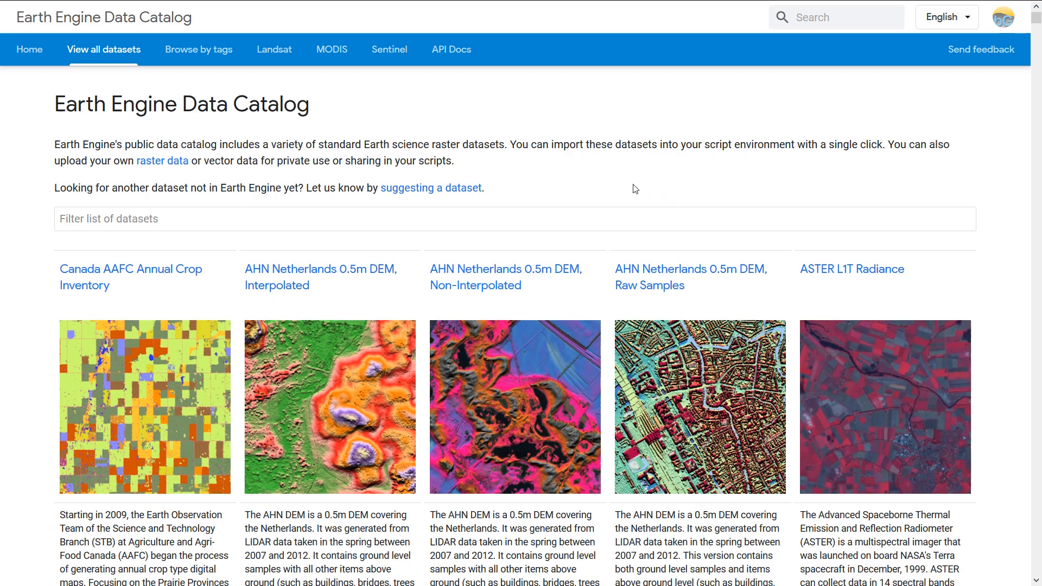
mouse_move(473, 319)
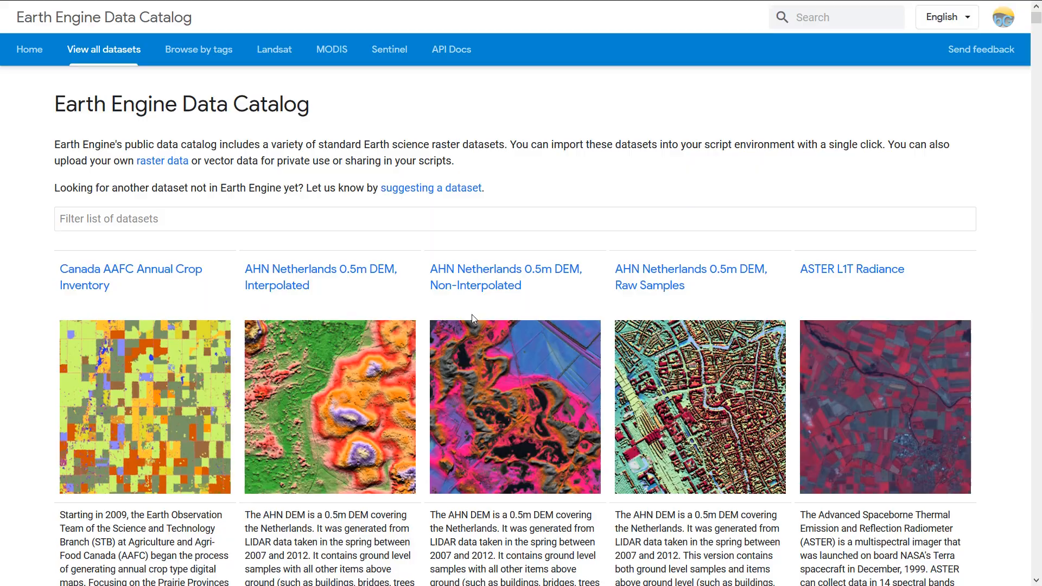
- Scroll the dataset catalog down to the Sentinel-5P NRTI NO2 entry
scroll(down, 3)
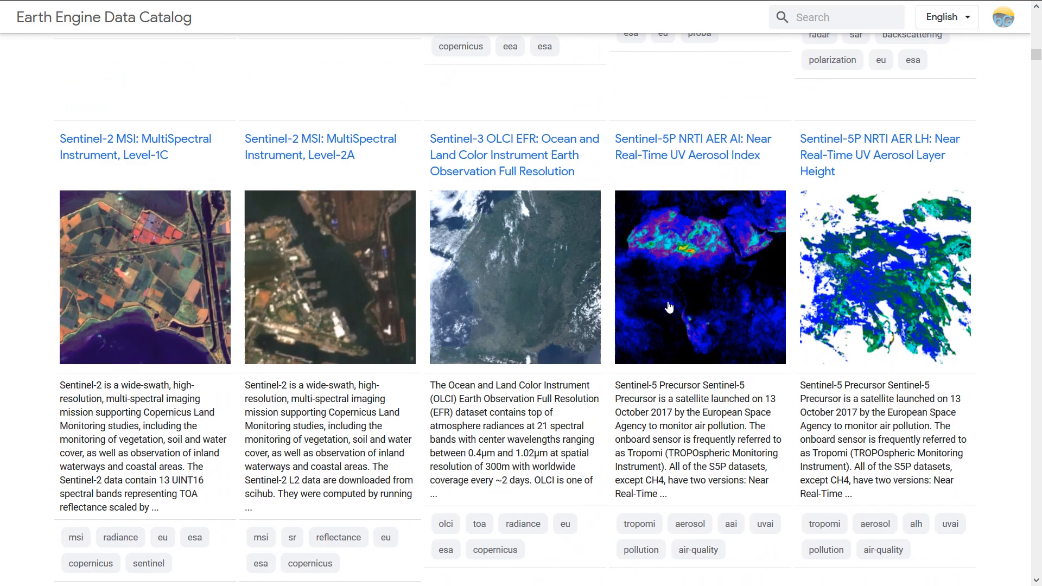
scroll(down, 3)
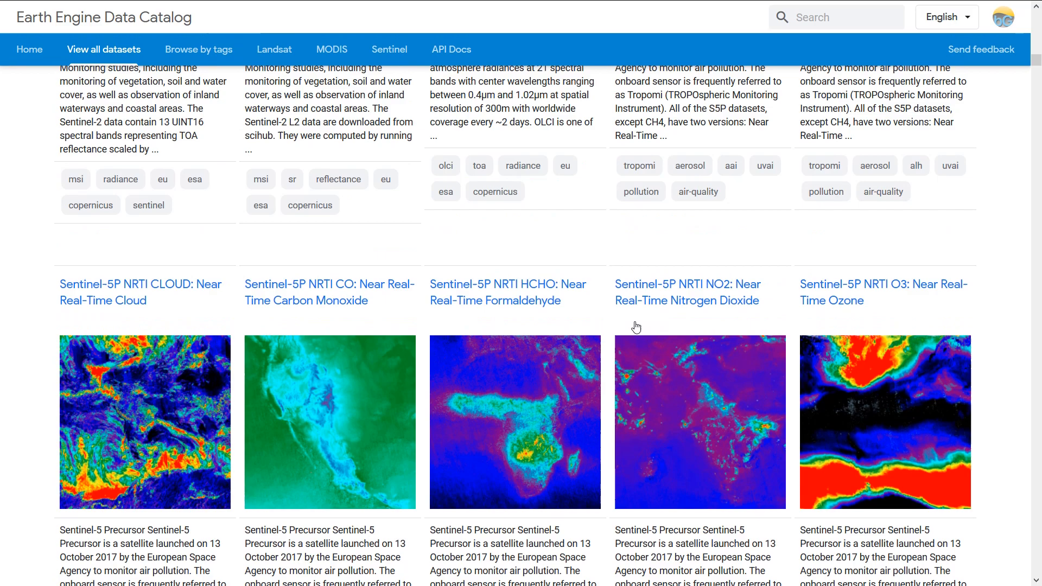
mouse_move(686, 300)
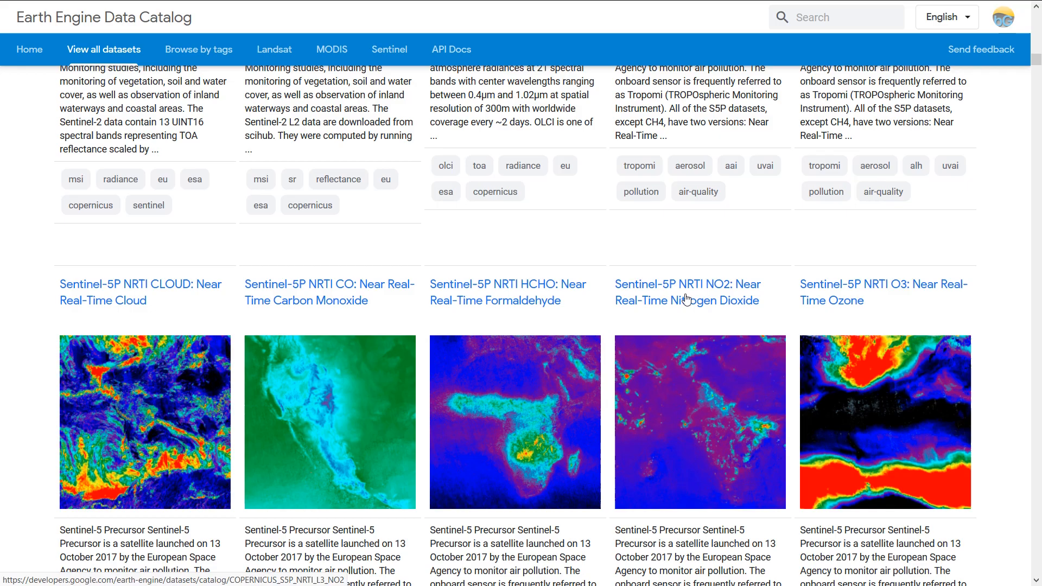
scroll(down, 3)
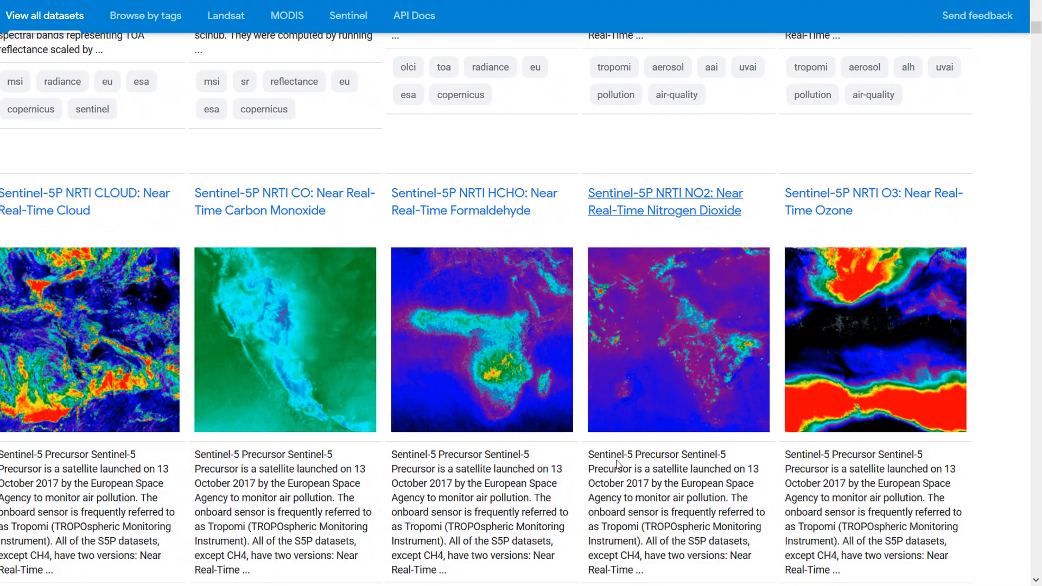
scroll(down, 3)
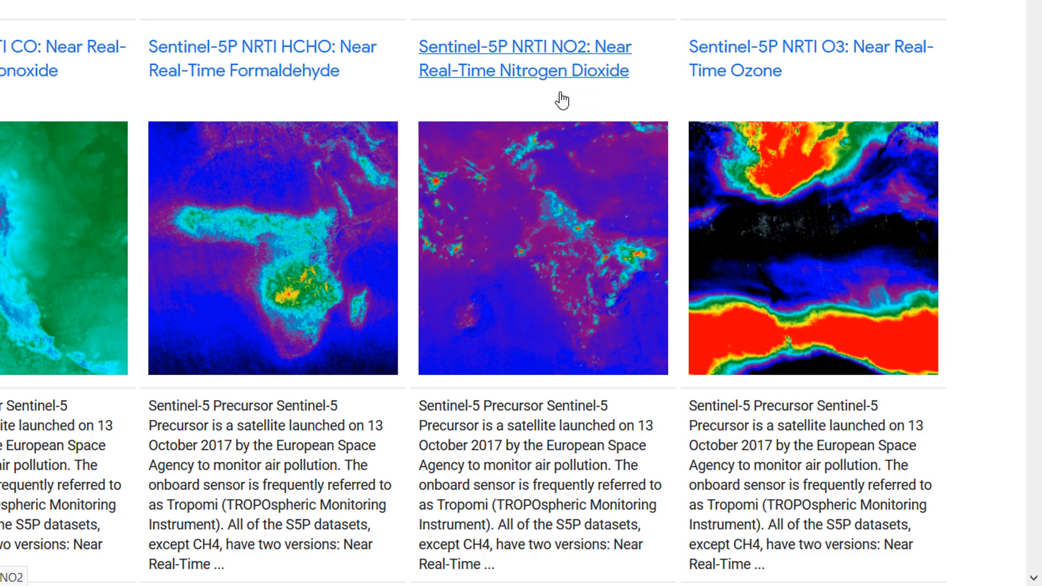
- Open the Sentinel-5P NRTI NO2 dataset page, copy its ee.ImageCollection snippet, and review the description
click(522, 59)
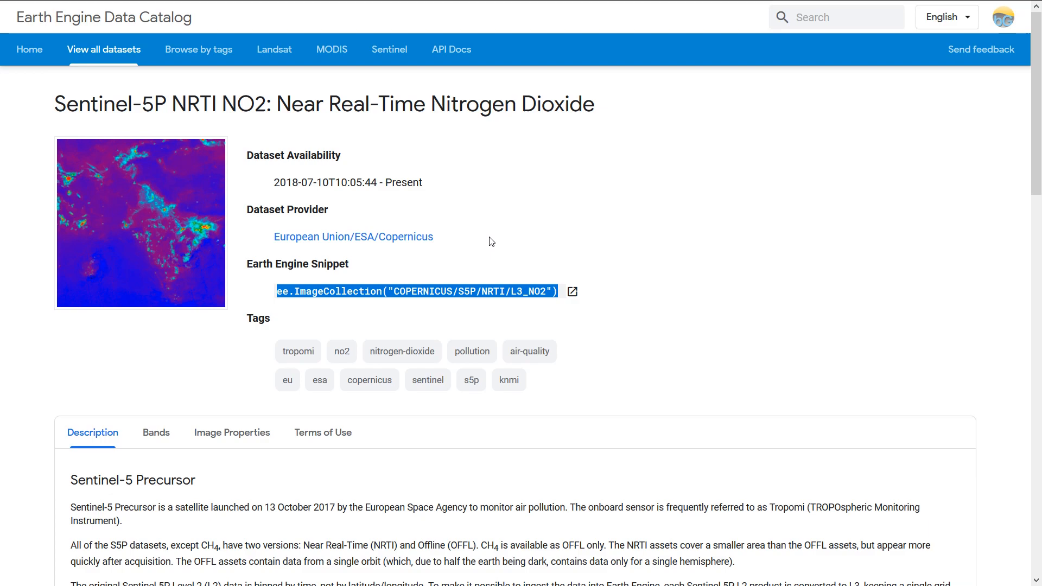
scroll(down, 3)
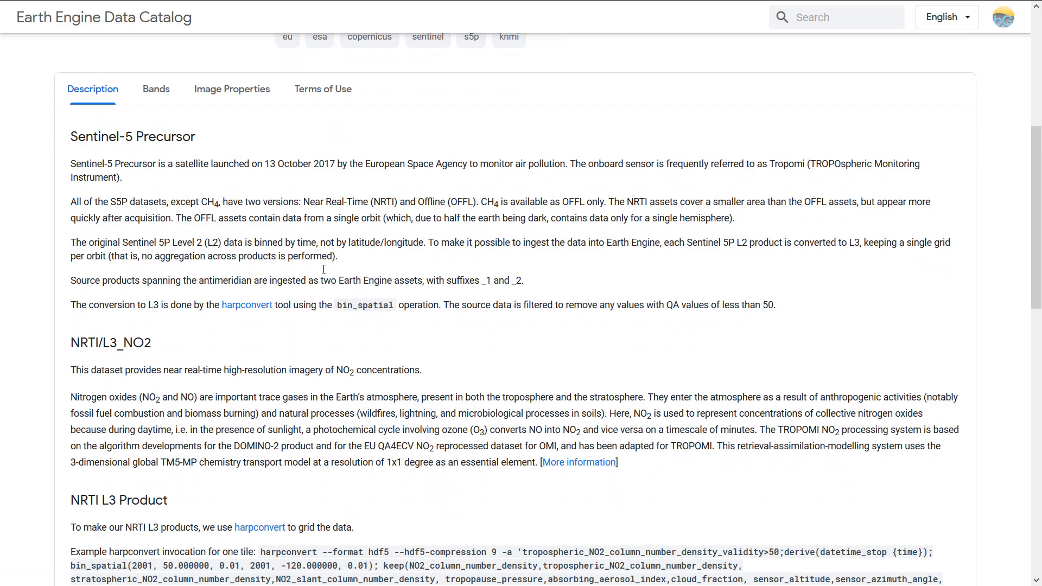
scroll(down, 3)
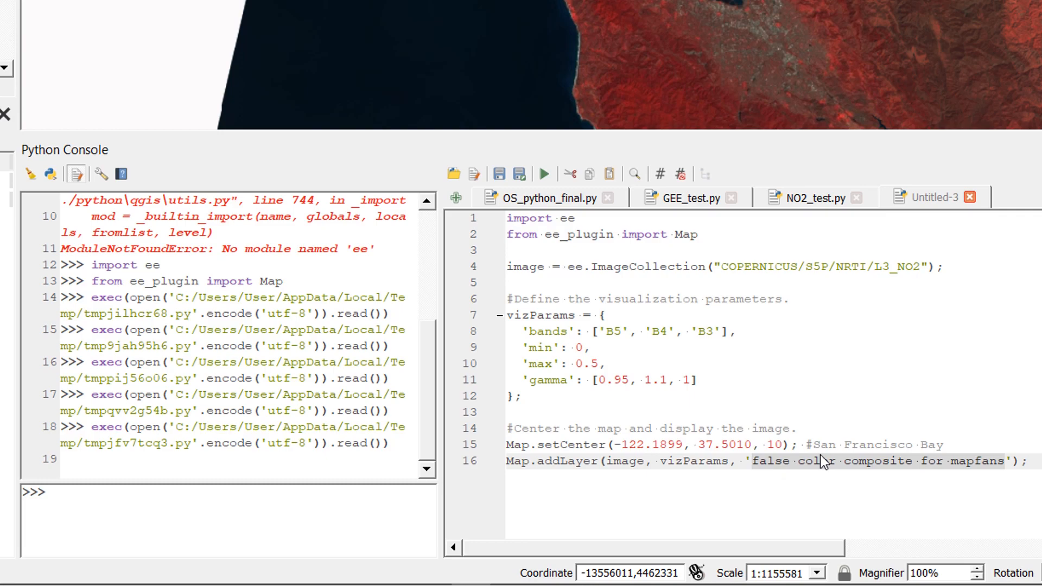
- Name the layer 'My 5P test' and run the NO2 collection script, which raises an AttributeError
text(My 5P test)
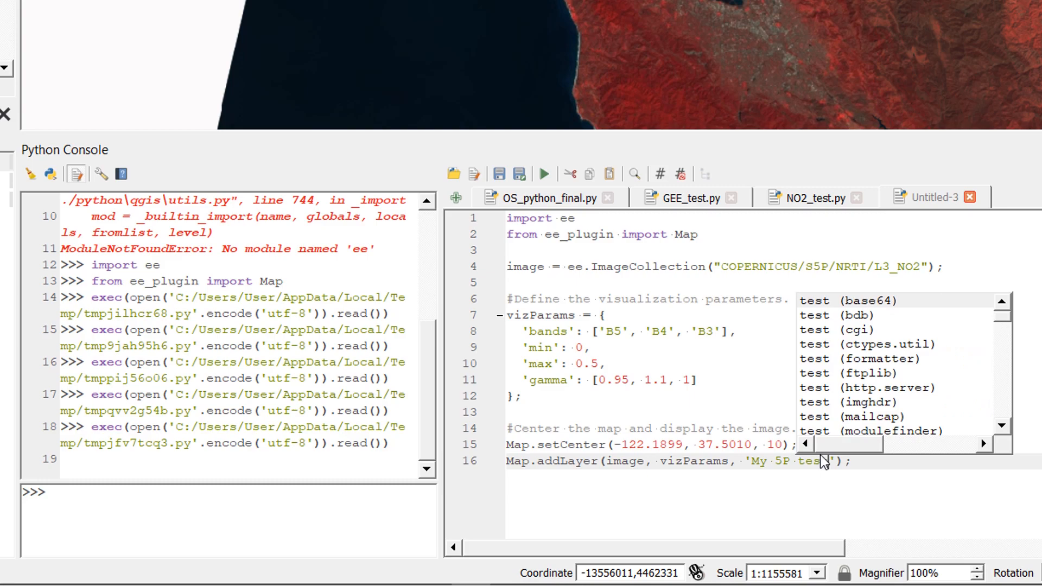
click(542, 174)
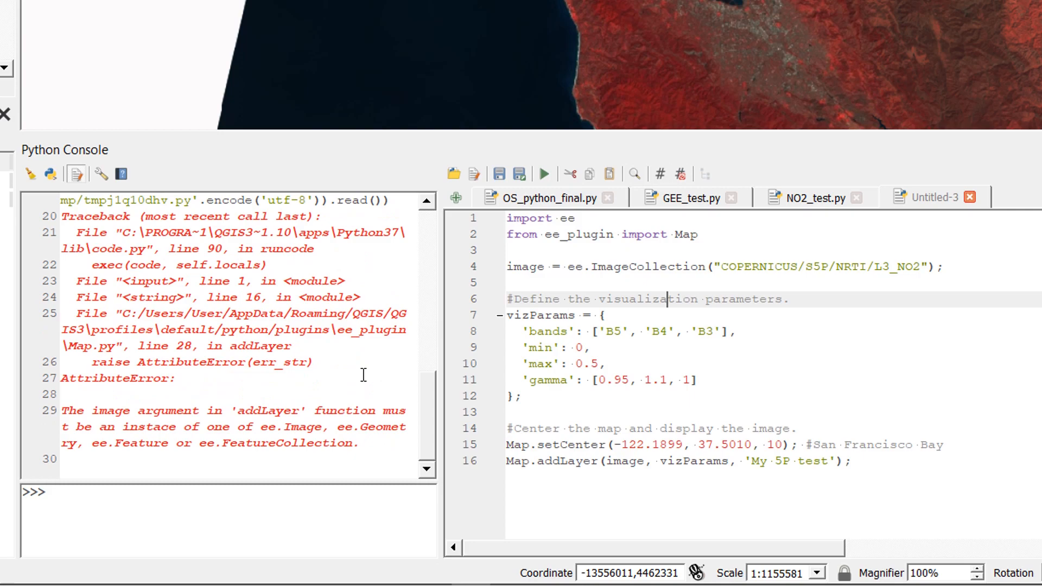
mouse_move(927, 281)
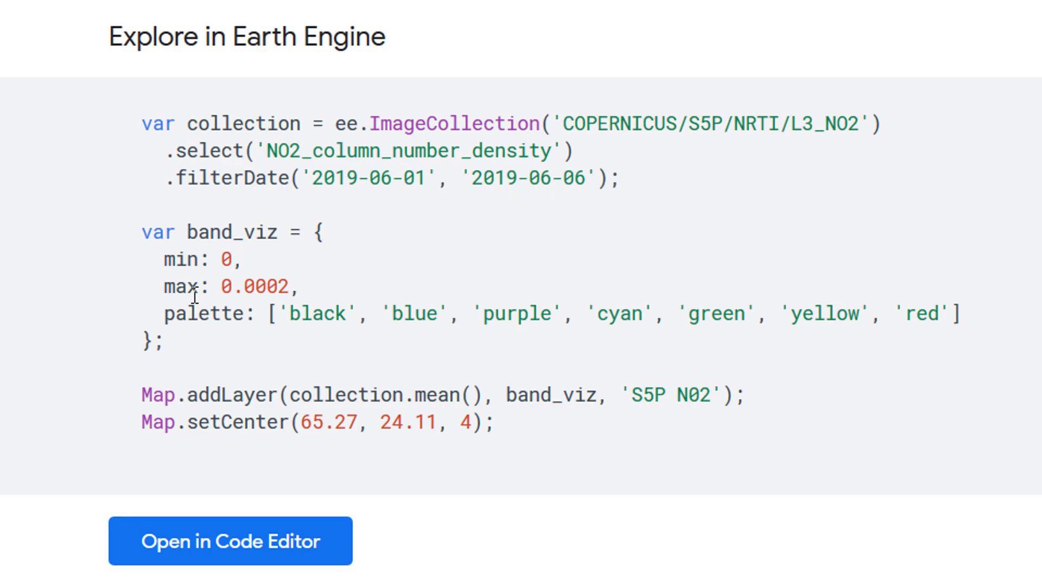
mouse_move(412, 407)
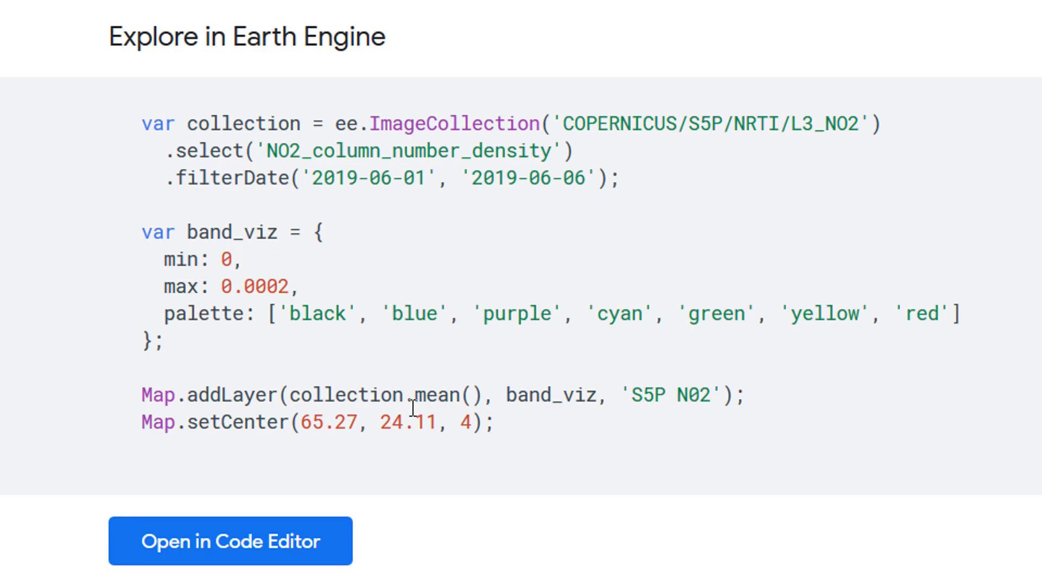
mouse_move(783, 230)
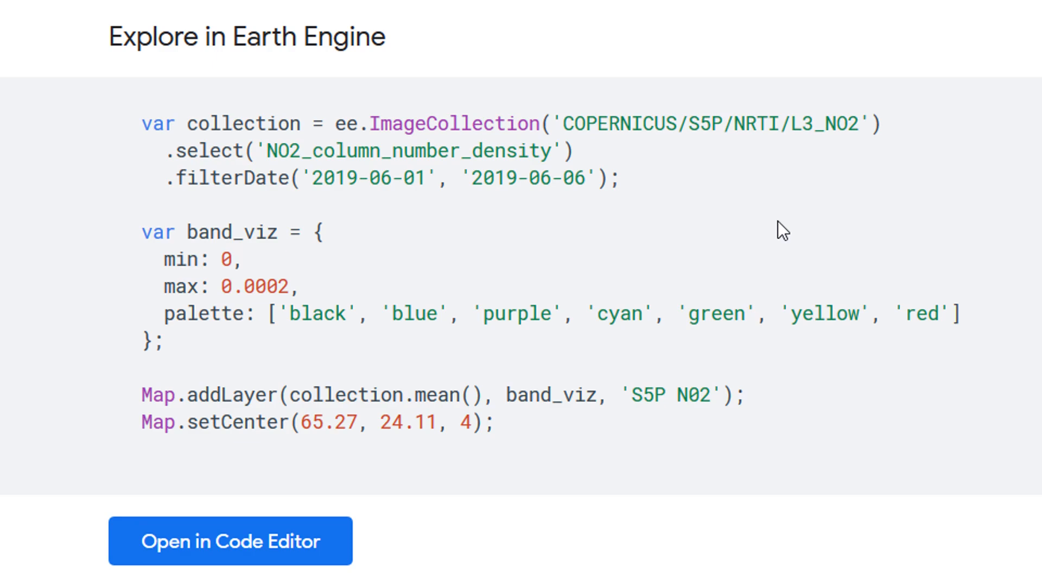
- Bring up the dataset's example script showing a global Sentinel-5P NO2 map for April 2019
click(230, 541)
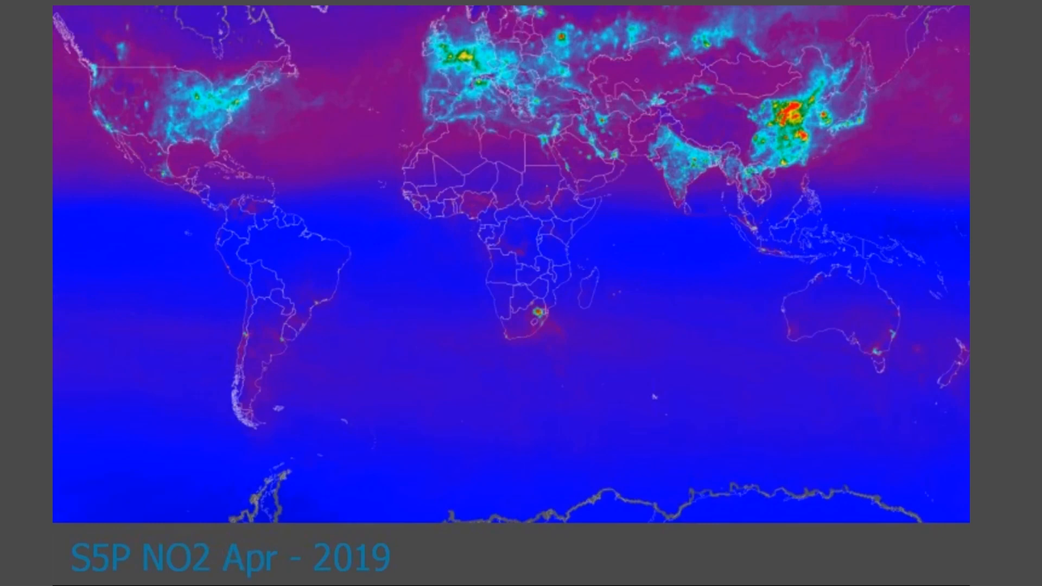